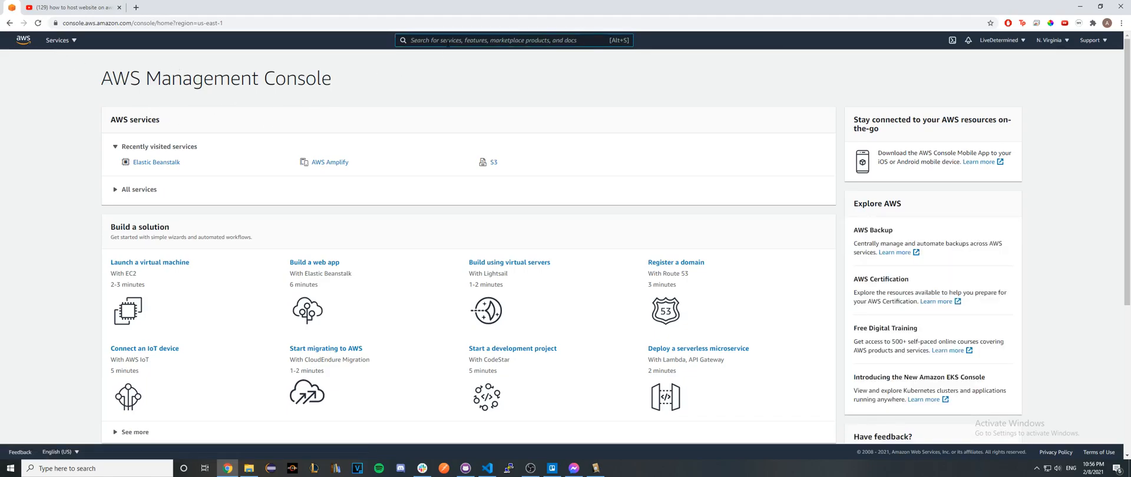
# - Search services for 'amplify' and open the AWS Amplify apps list
pyautogui.write('amplify')
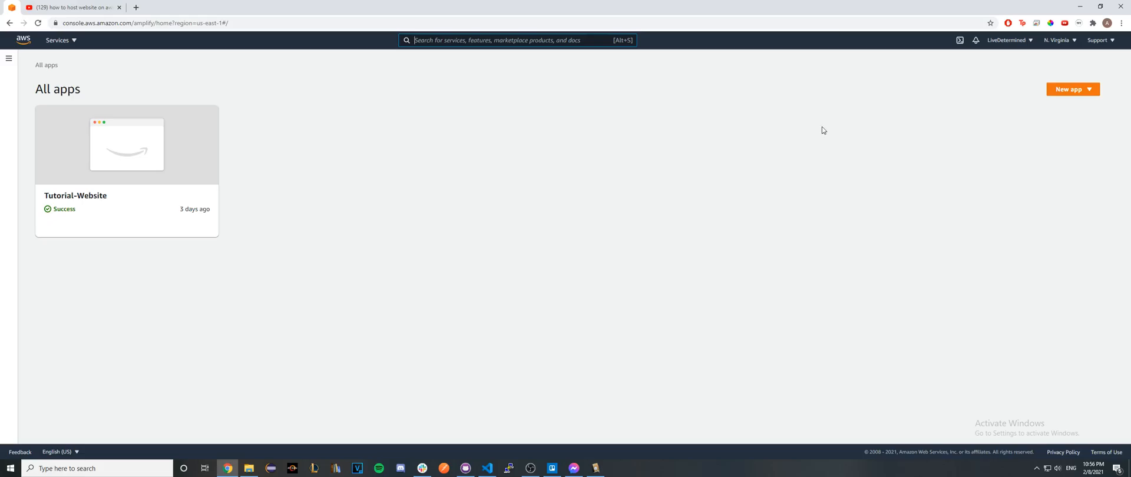
# - Start a new app with Host web app to reach the deployment options
pyautogui.click(1071, 88)
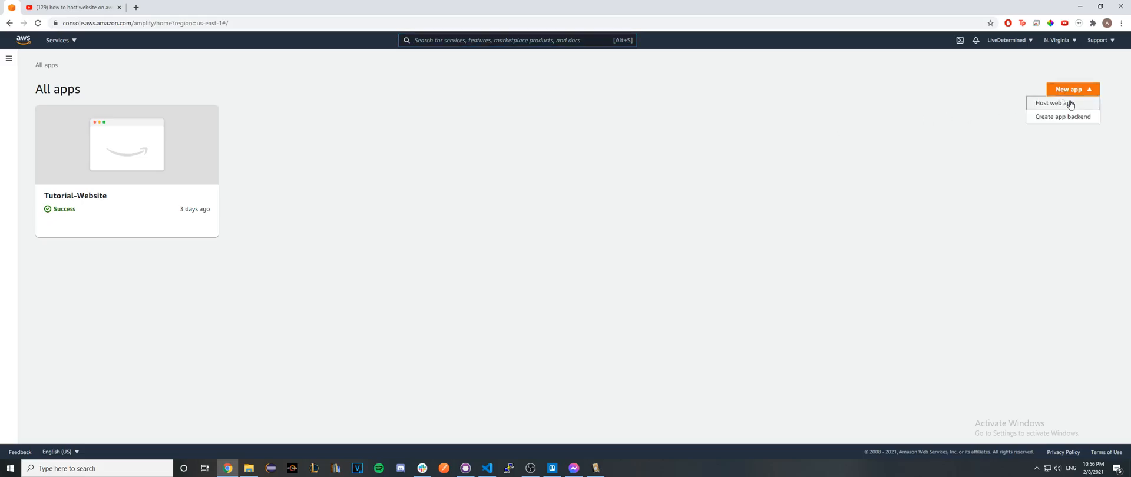
pyautogui.click(1053, 102)
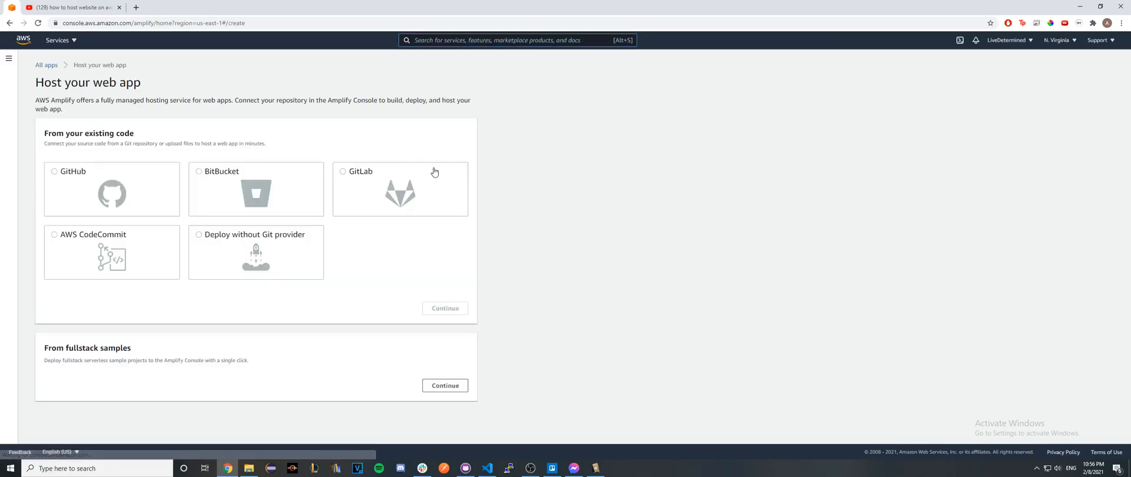
pyautogui.moveTo(336, 264)
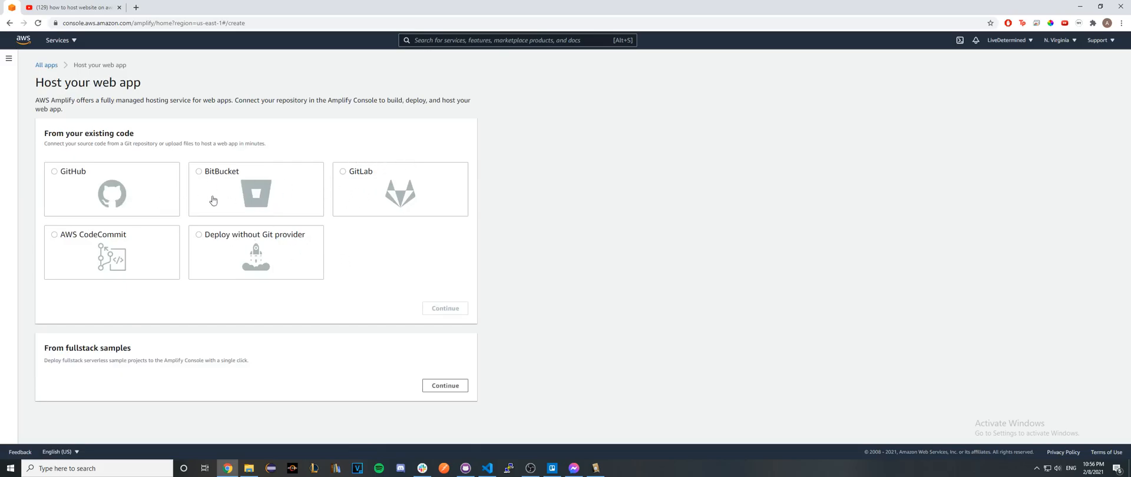
pyautogui.moveTo(347, 255)
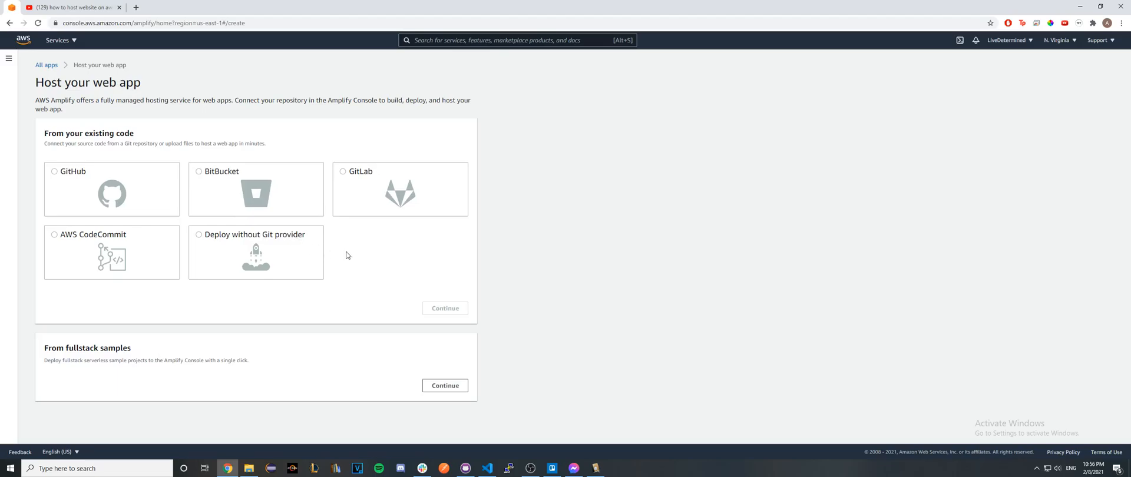
pyautogui.moveTo(298, 260)
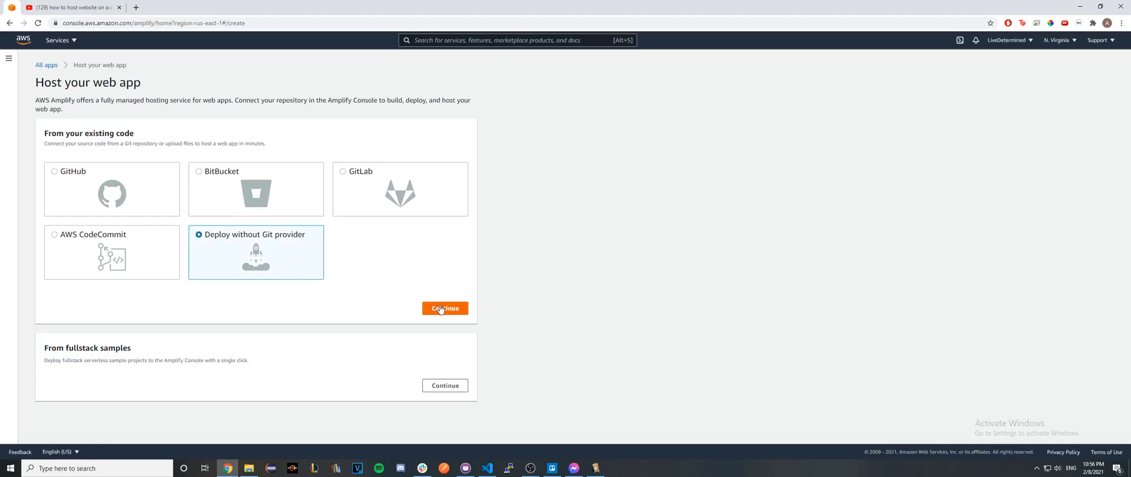
# - Open the manual deploy form with the GitHub Website folder beside it, selecting index
pyautogui.click(444, 309)
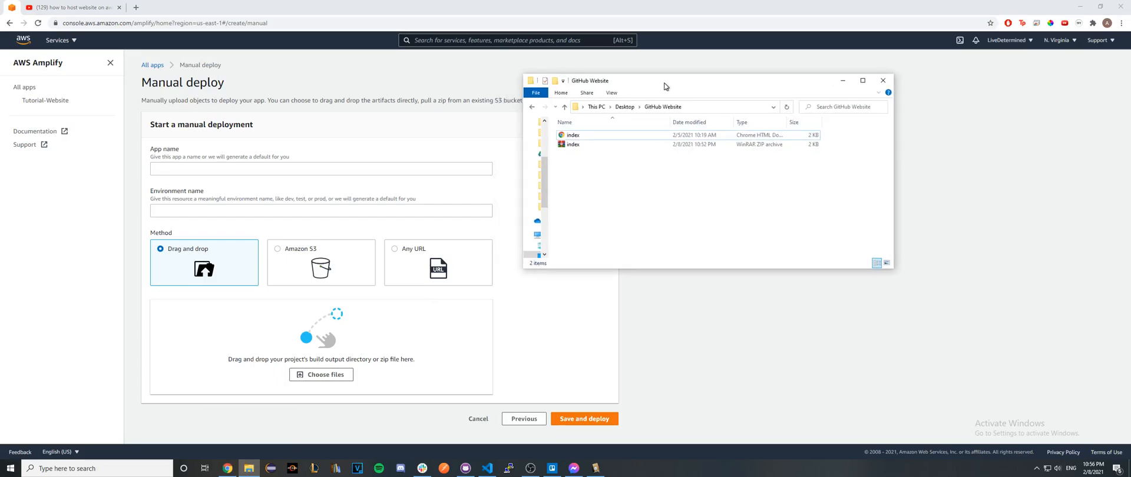
pyautogui.moveTo(664, 80); pyautogui.dragTo(665, 86)
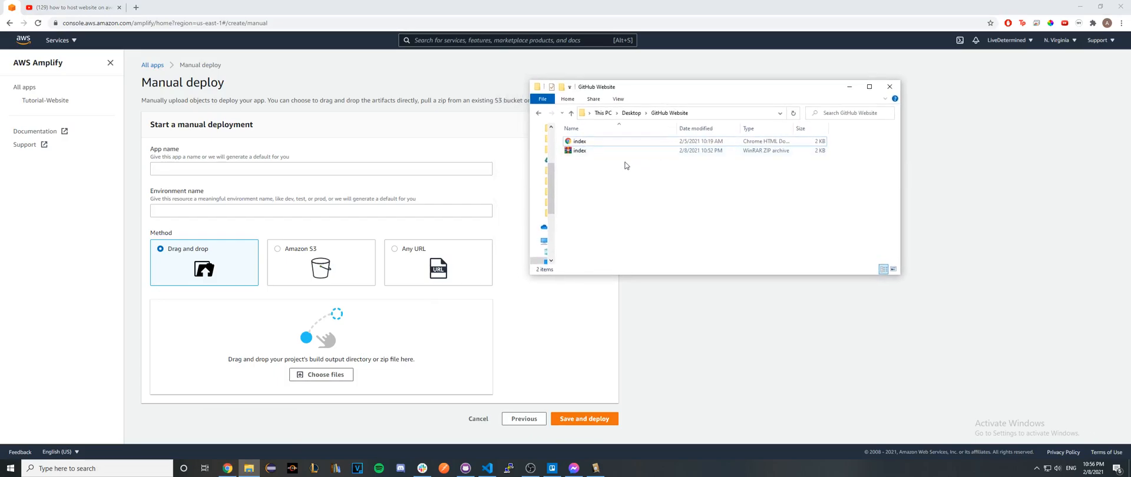
pyautogui.click(579, 151)
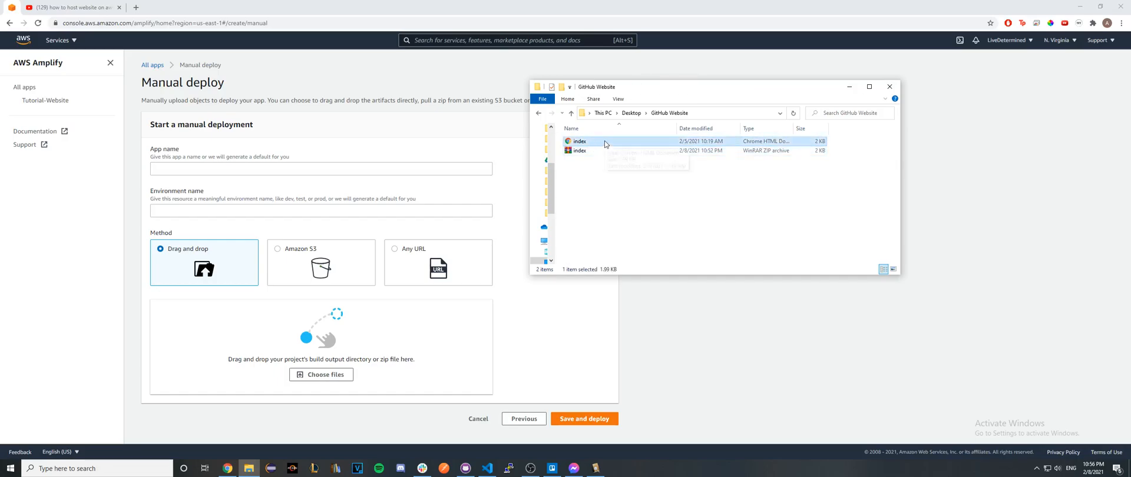
pyautogui.rightClick(578, 140)
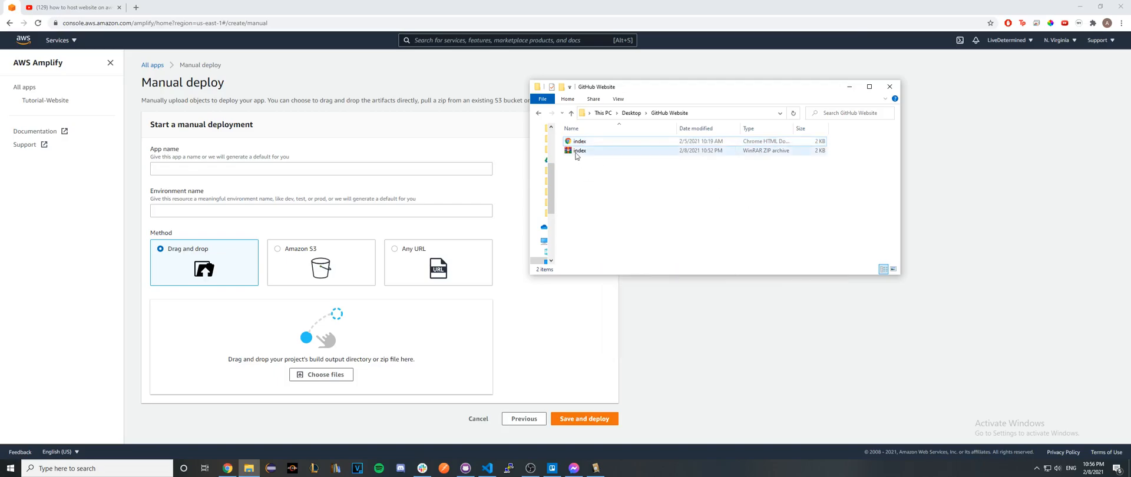
pyautogui.moveTo(580, 151)
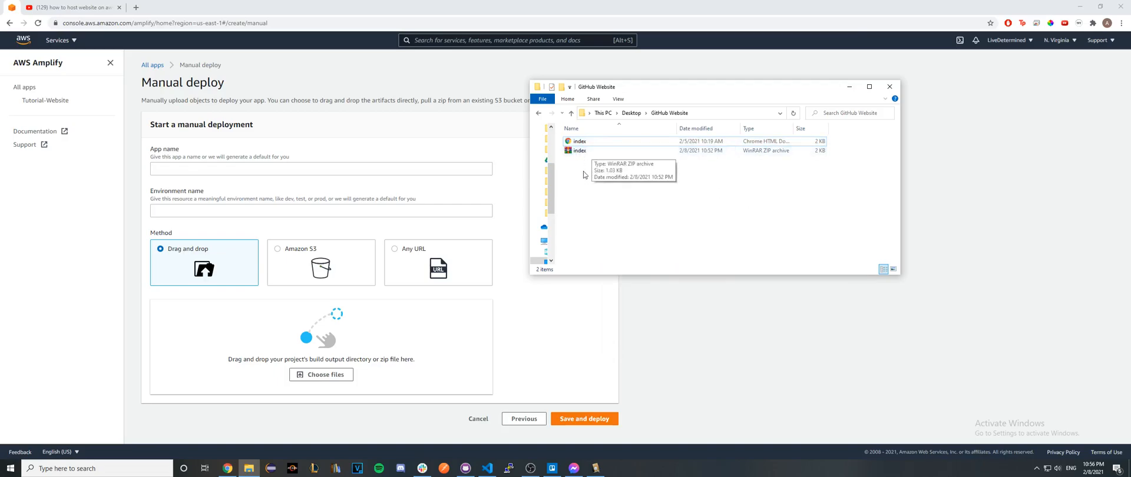
# - Drop index.zip into the upload area and save and deploy it
pyautogui.moveTo(578, 150); pyautogui.dragTo(321, 339)
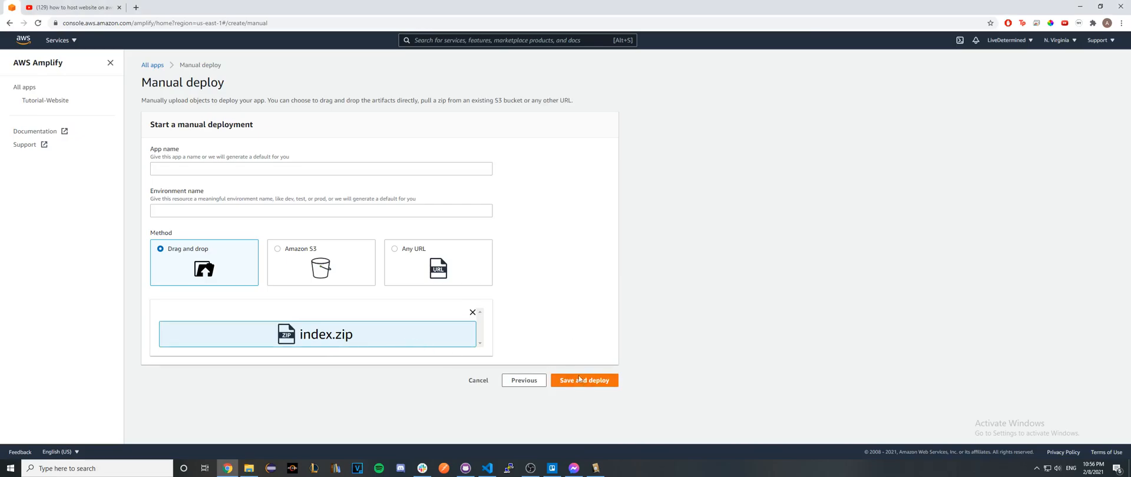
pyautogui.click(583, 380)
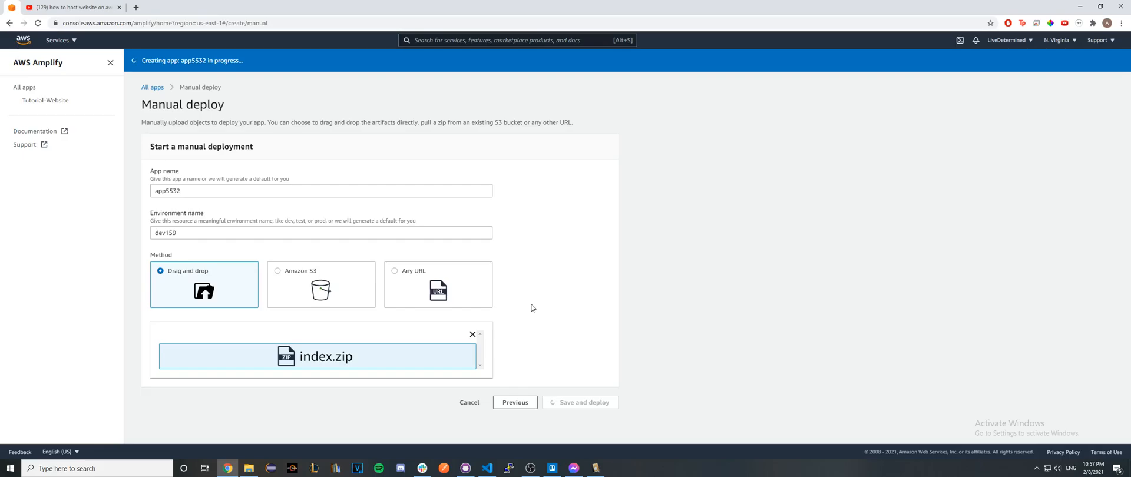
# - Open the dev159 amplifyapp.com domain to view the 'Hello, world!' page
pyautogui.click(582, 402)
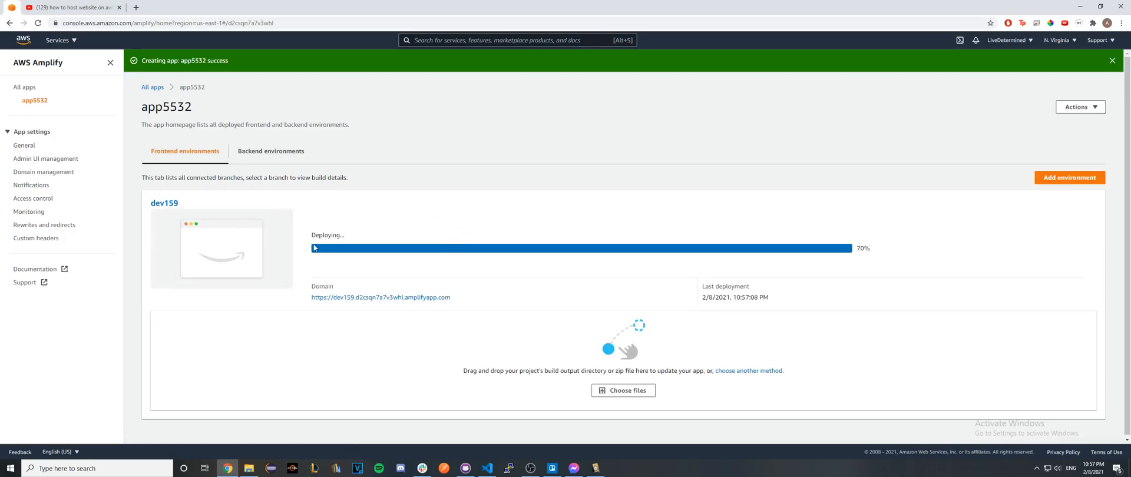
pyautogui.click(1112, 61)
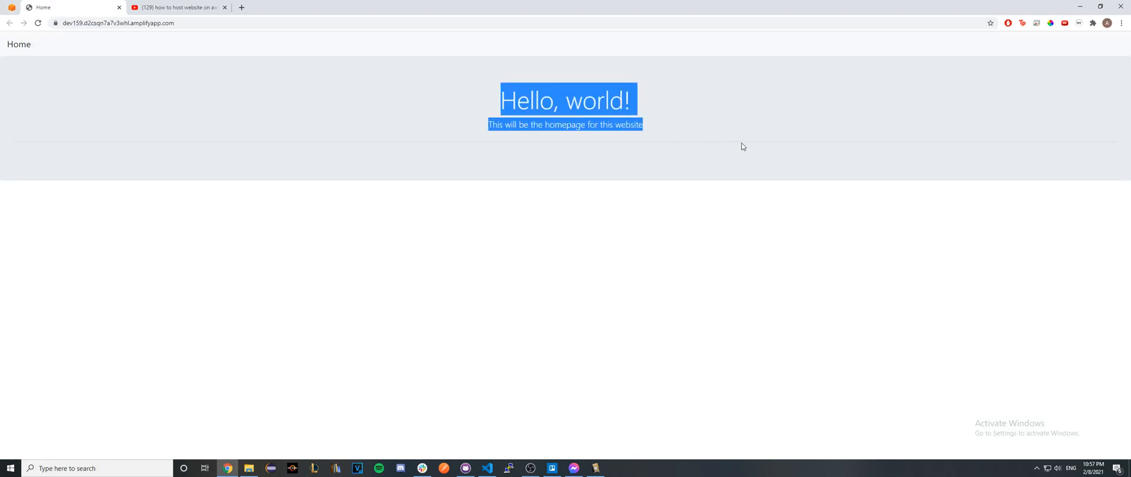
pyautogui.click(719, 151)
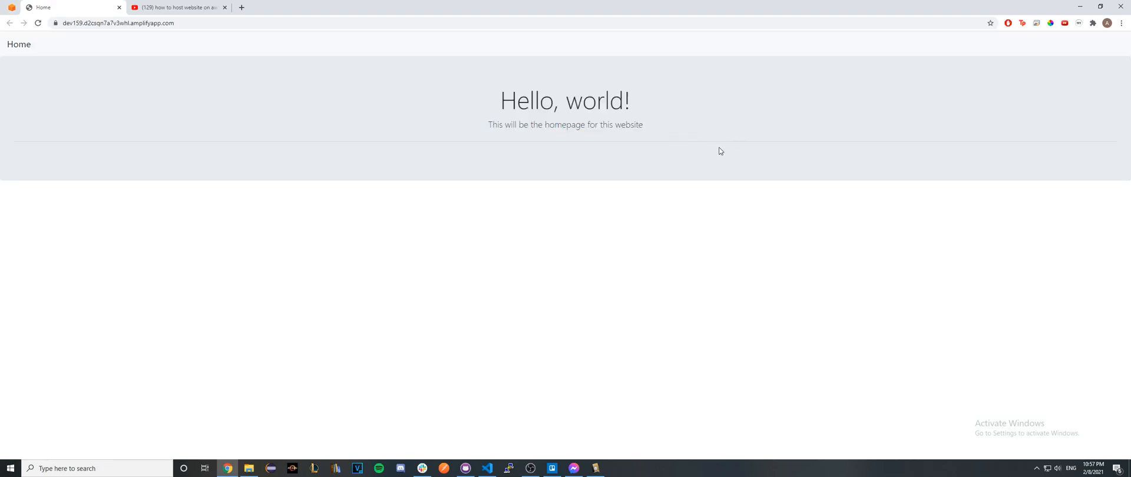
pyautogui.moveTo(726, 149)
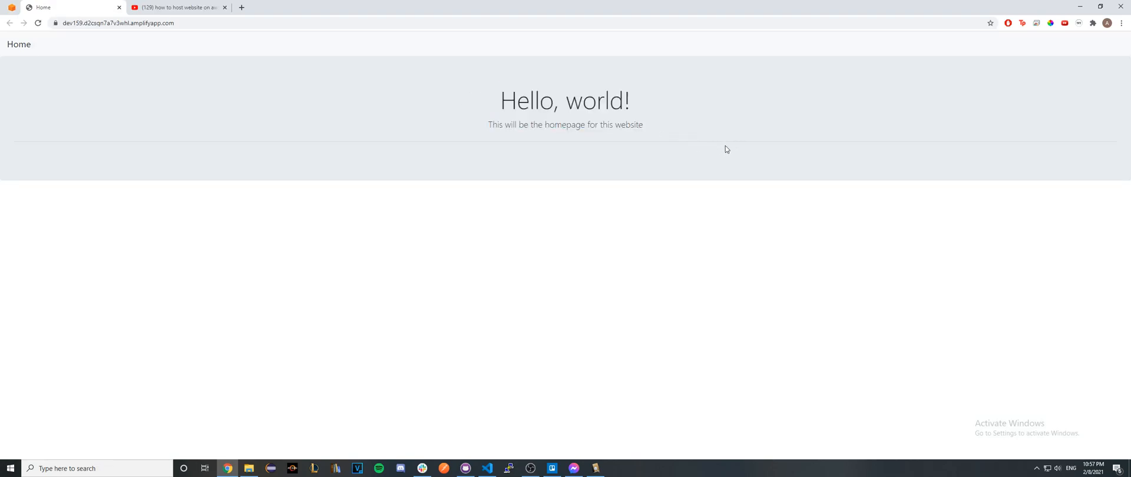